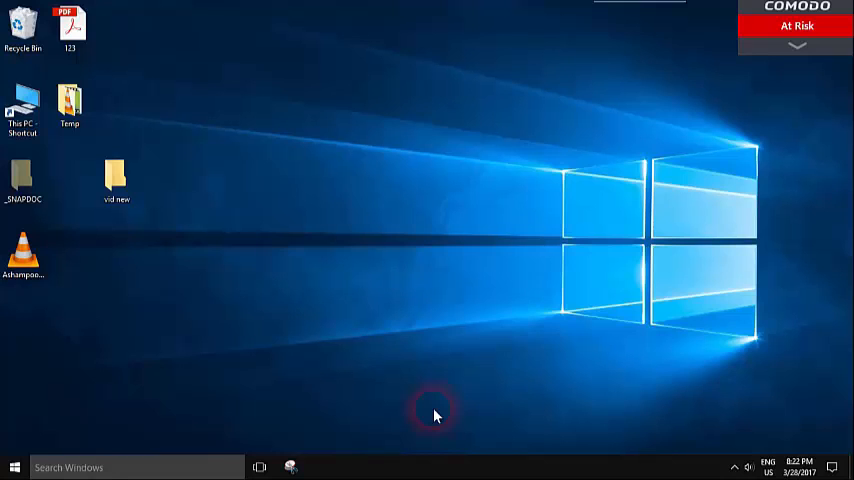
{"action": "mouse_move", "coordinate": [172, 304]}
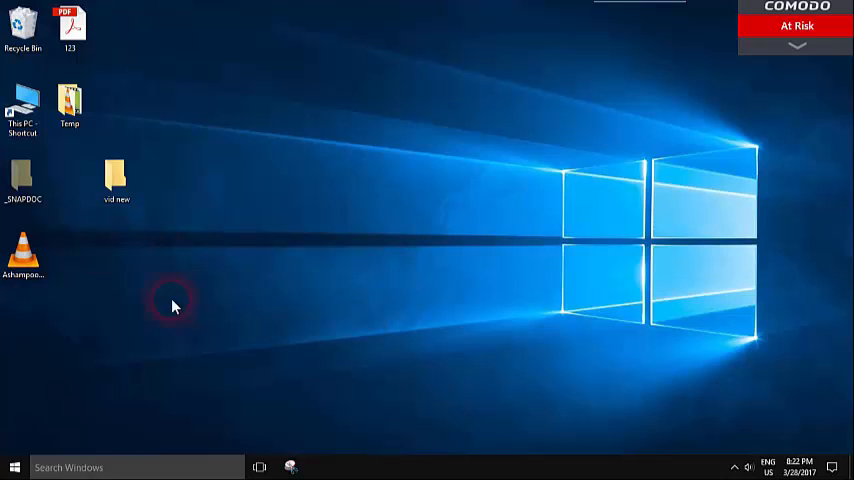
{"action": "mouse_move", "coordinate": [60, 410]}
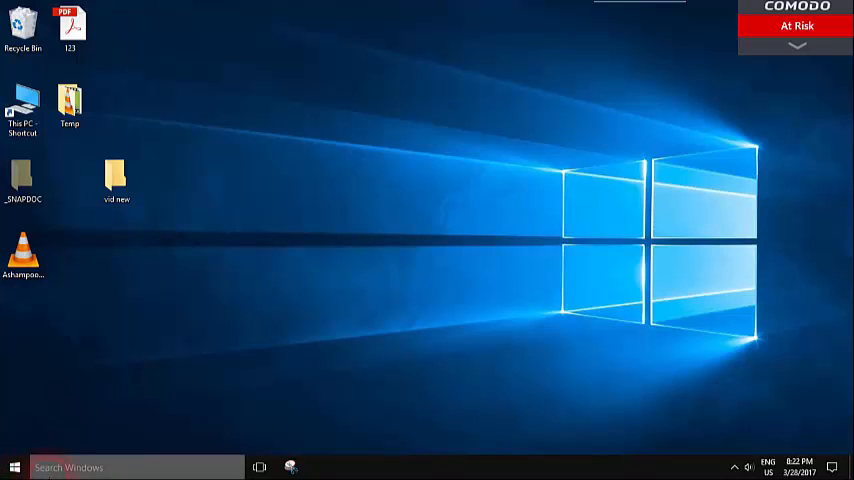
{"action": "left_click", "coordinate": [304, 312]}
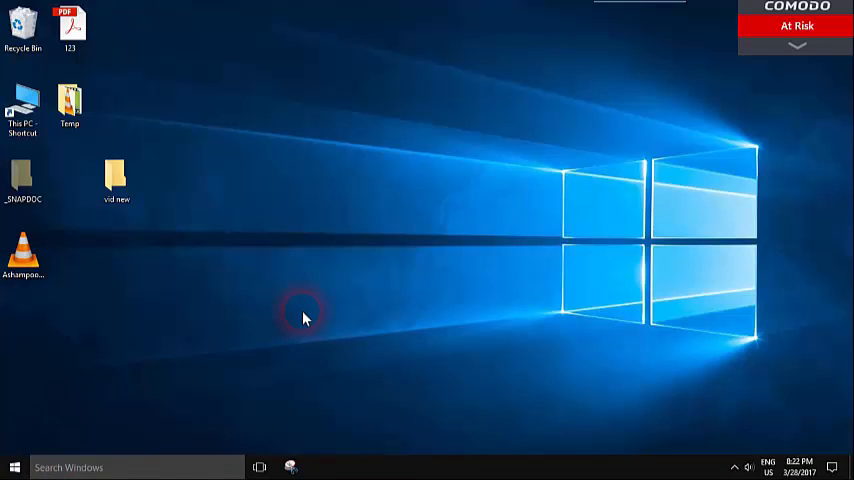
{"action": "right_click", "coordinate": [14, 468]}
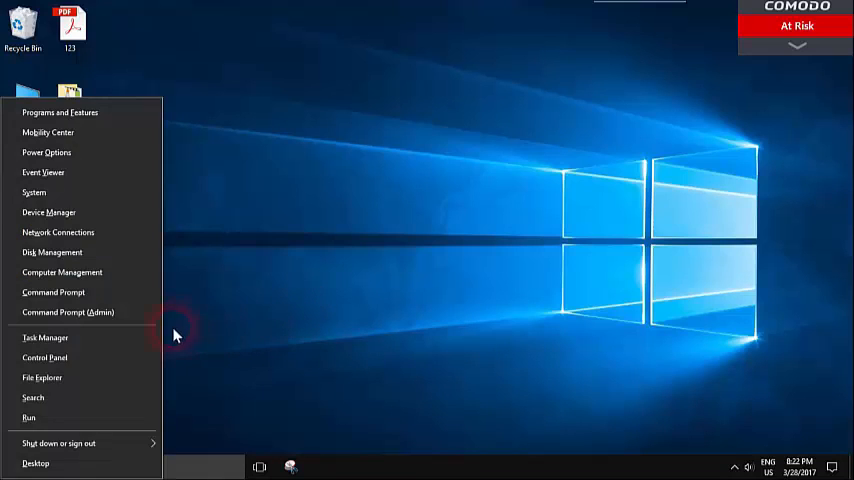
{"action": "left_click", "coordinate": [36, 464]}
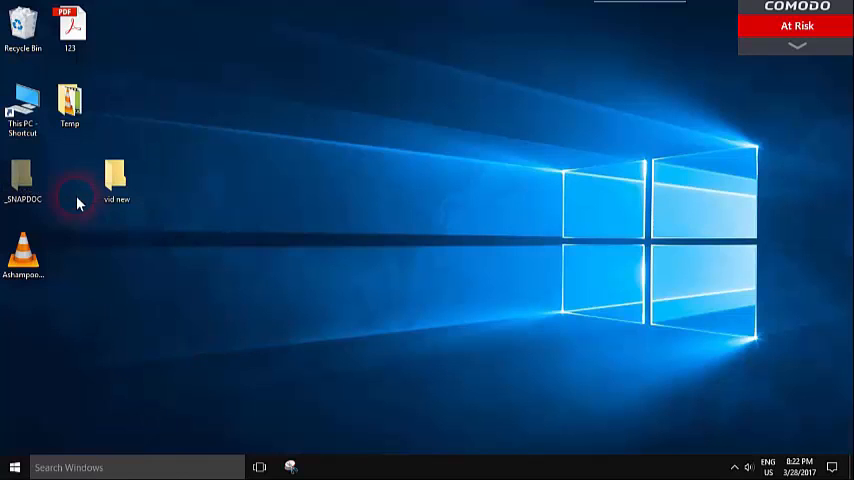
{"action": "mouse_move", "coordinate": [98, 222]}
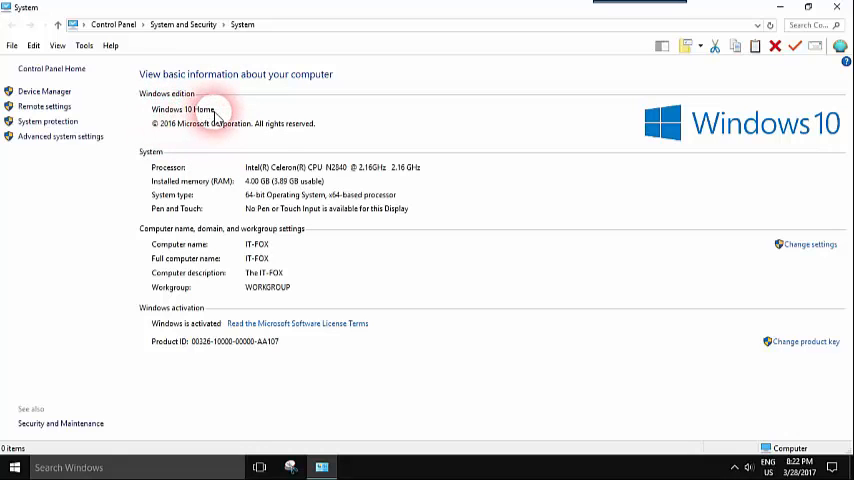
{"action": "mouse_move", "coordinate": [284, 164]}
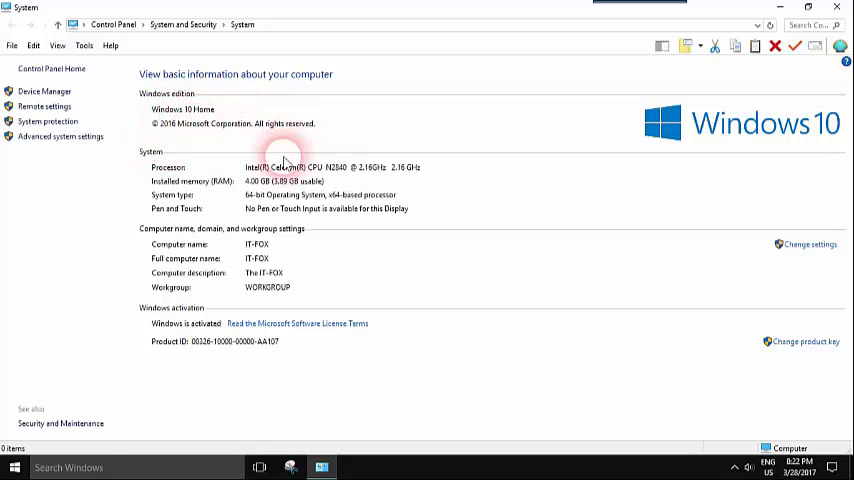
{"action": "mouse_move", "coordinate": [200, 180]}
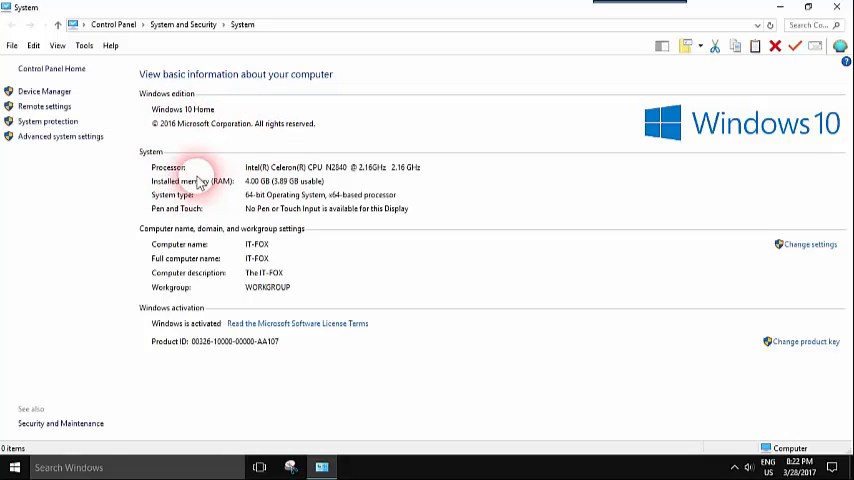
{"action": "mouse_move", "coordinate": [256, 192]}
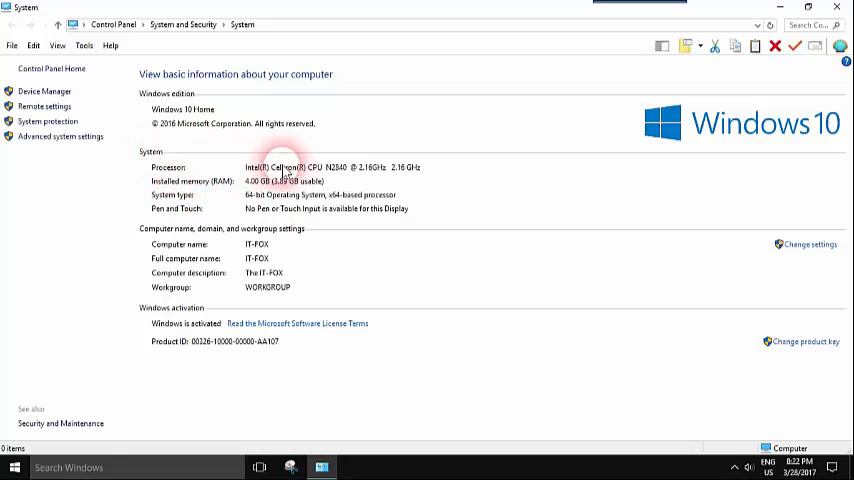
{"action": "mouse_move", "coordinate": [344, 200]}
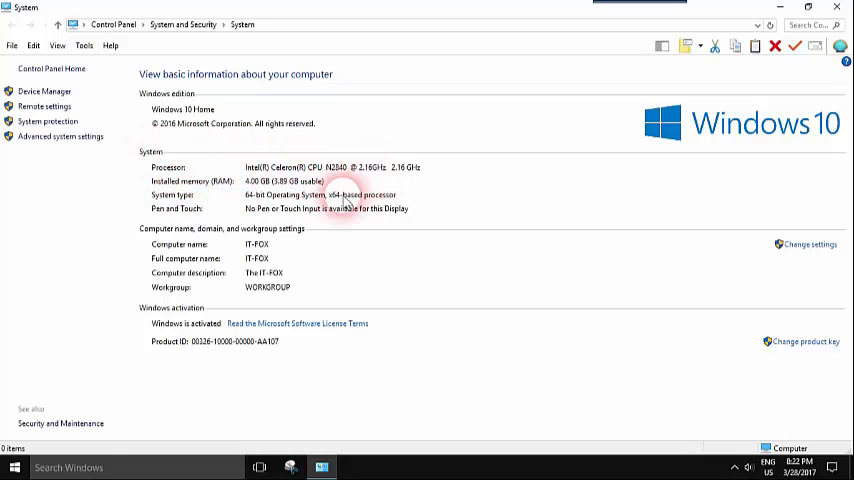
{"action": "mouse_move", "coordinate": [348, 178]}
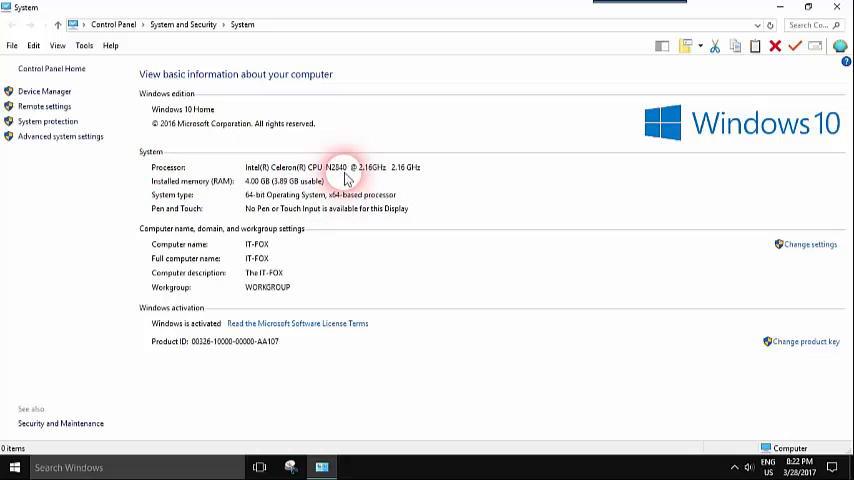
{"action": "mouse_move", "coordinate": [368, 168]}
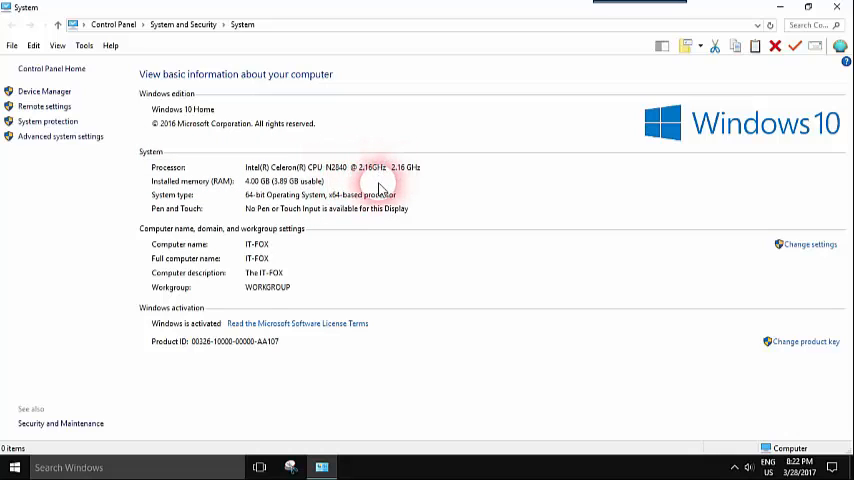
{"action": "mouse_move", "coordinate": [384, 168]}
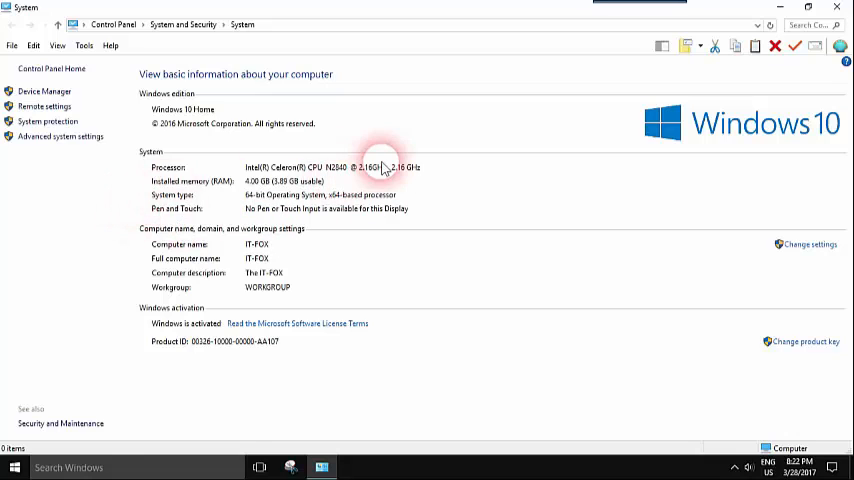
{"action": "mouse_move", "coordinate": [272, 194]}
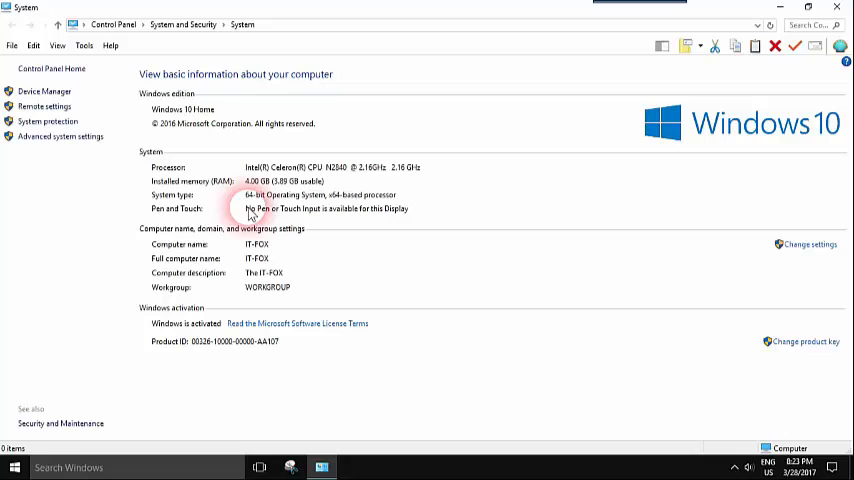
{"action": "mouse_move", "coordinate": [312, 204]}
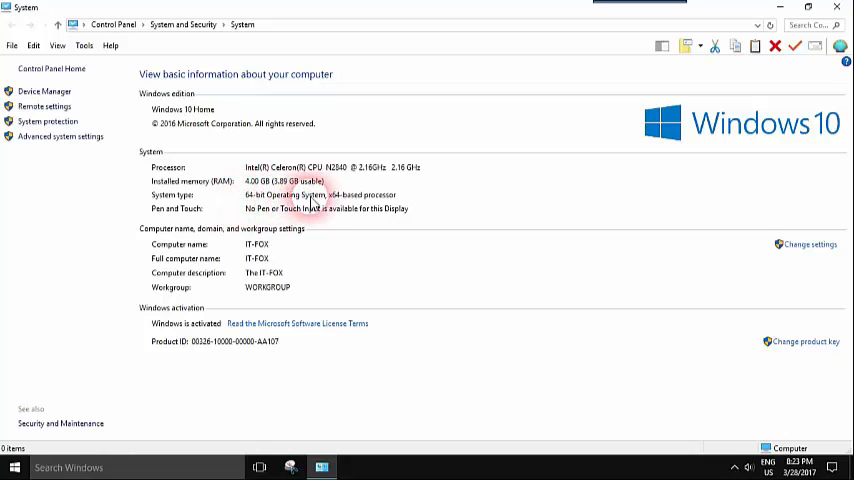
{"action": "mouse_move", "coordinate": [360, 192]}
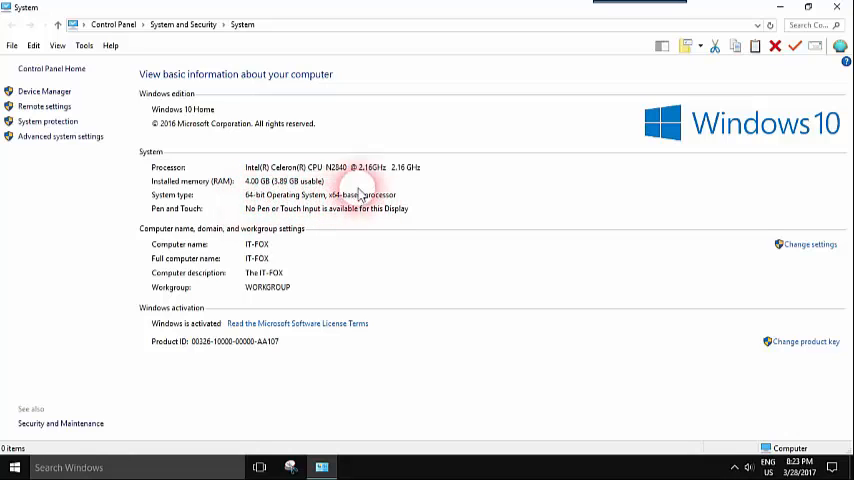
{"action": "mouse_move", "coordinate": [202, 244]}
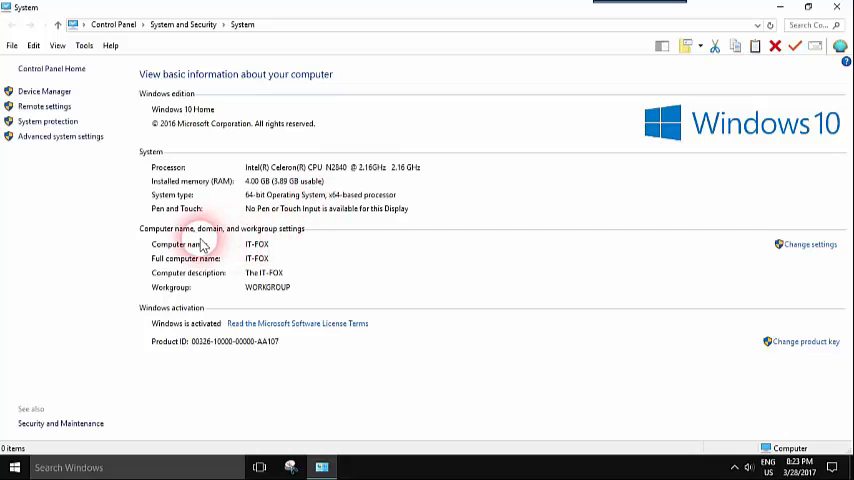
{"action": "mouse_move", "coordinate": [180, 220]}
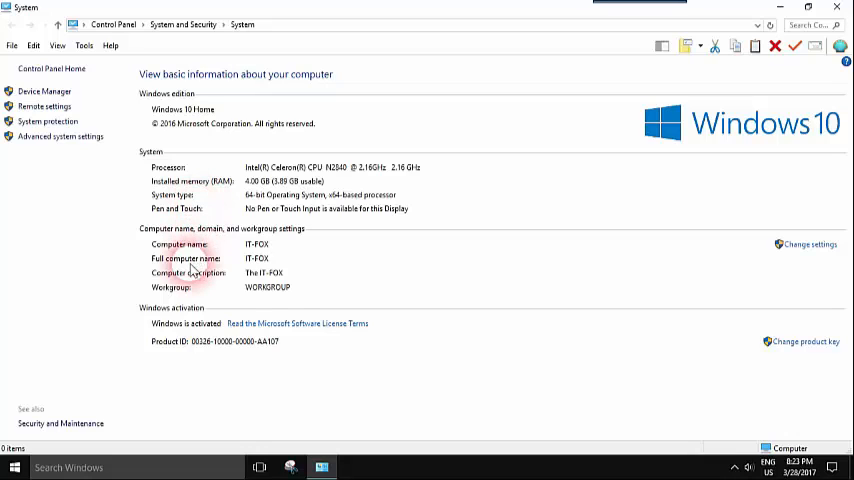
{"action": "mouse_move", "coordinate": [250, 264]}
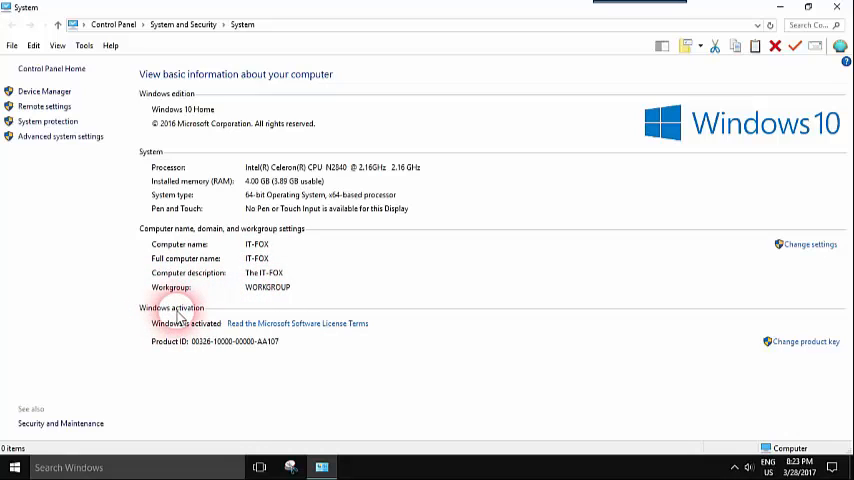
{"action": "mouse_move", "coordinate": [204, 332]}
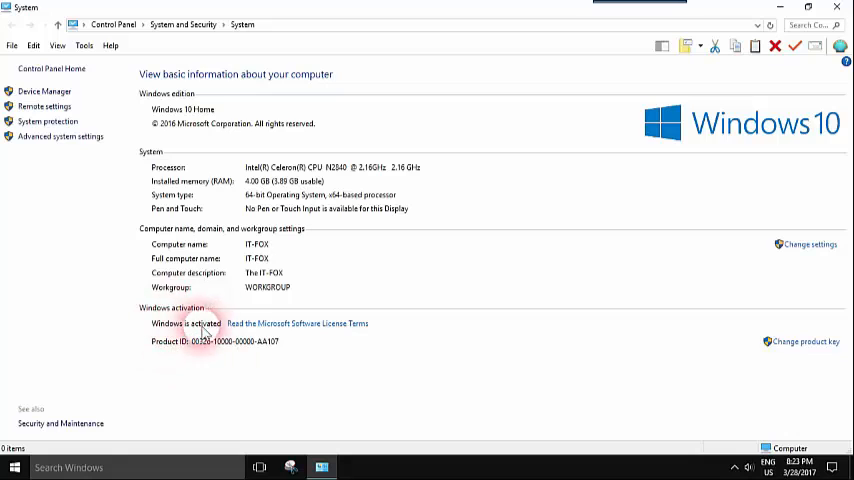